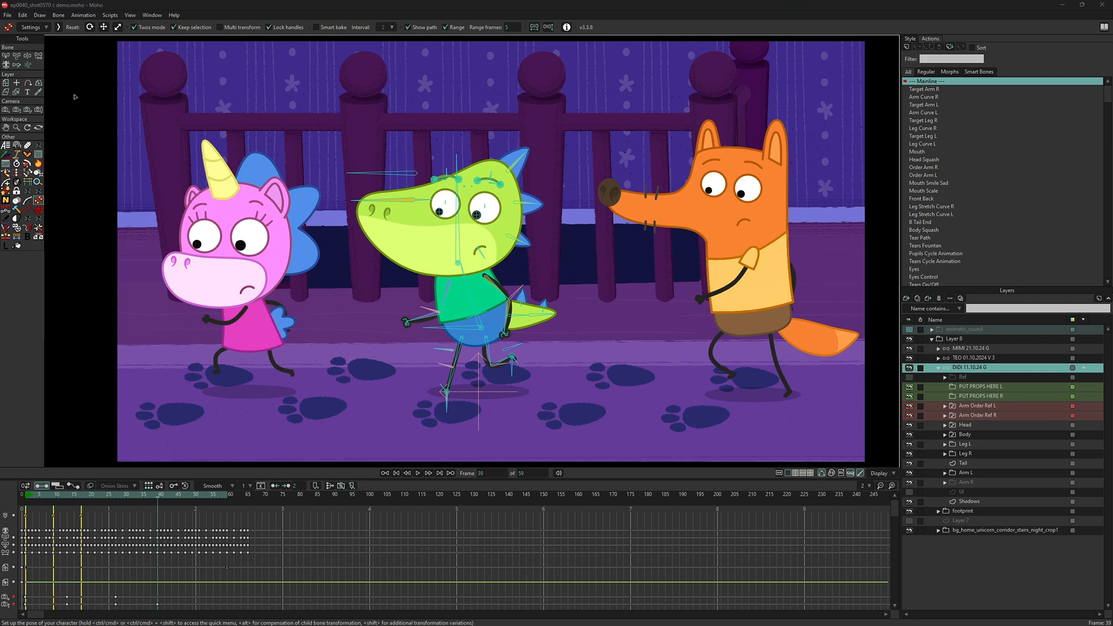
With the green dinosaur's skeleton active at frame 39, show the IK/pin/lock bone quick menu
click(31, 27)
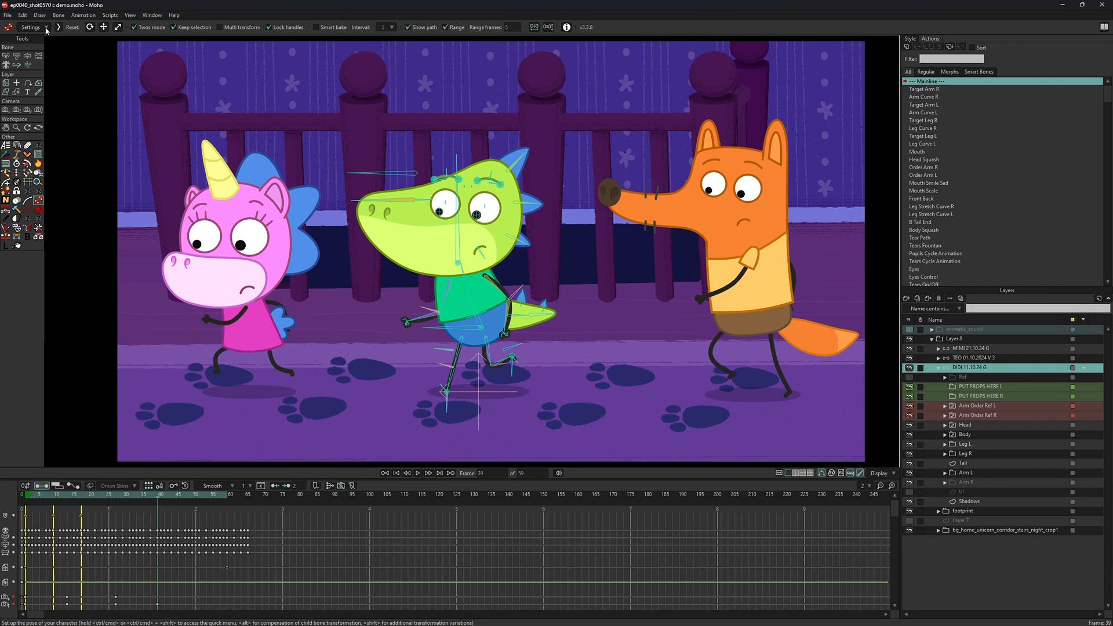
key(ctrl)
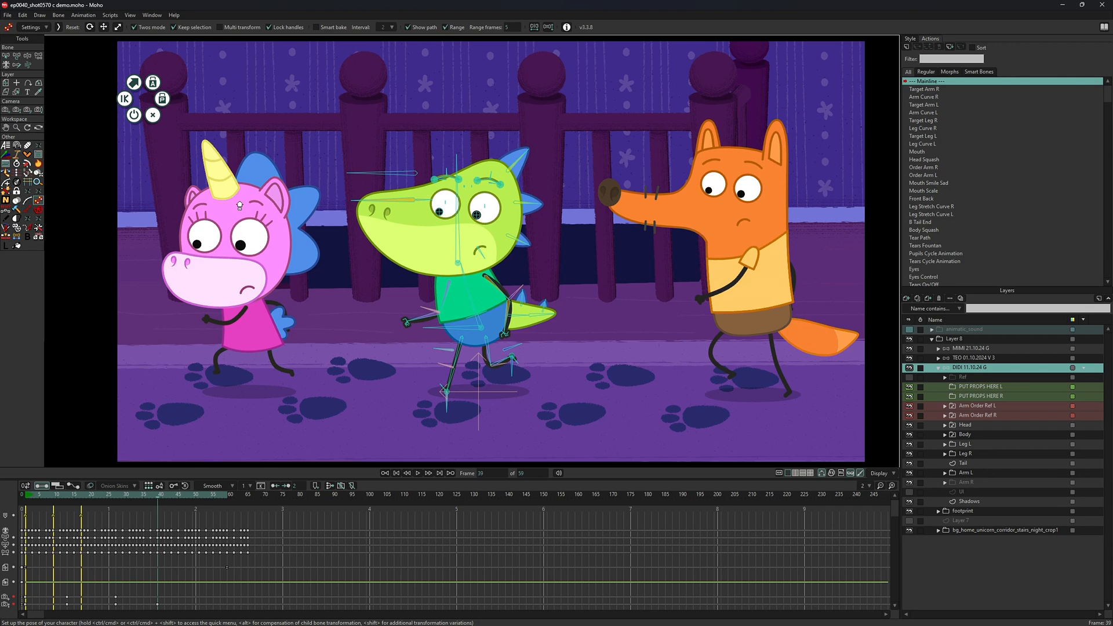
Navigate from the dinosaur to the pink unicorn's skeleton layer and bring up its options
click(973, 348)
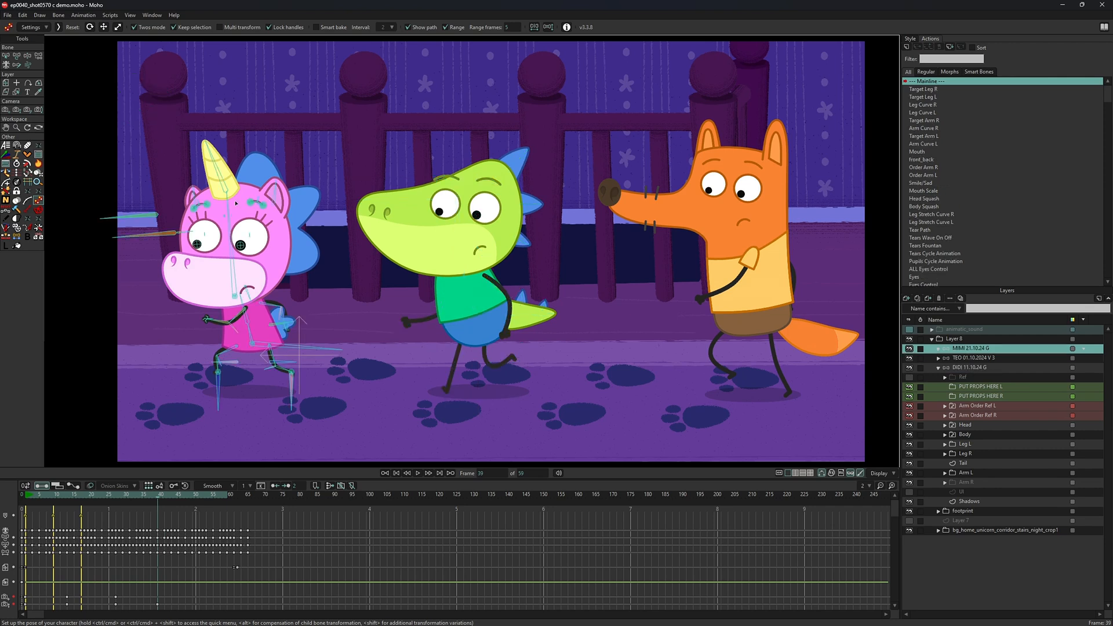
right_click(316, 135)
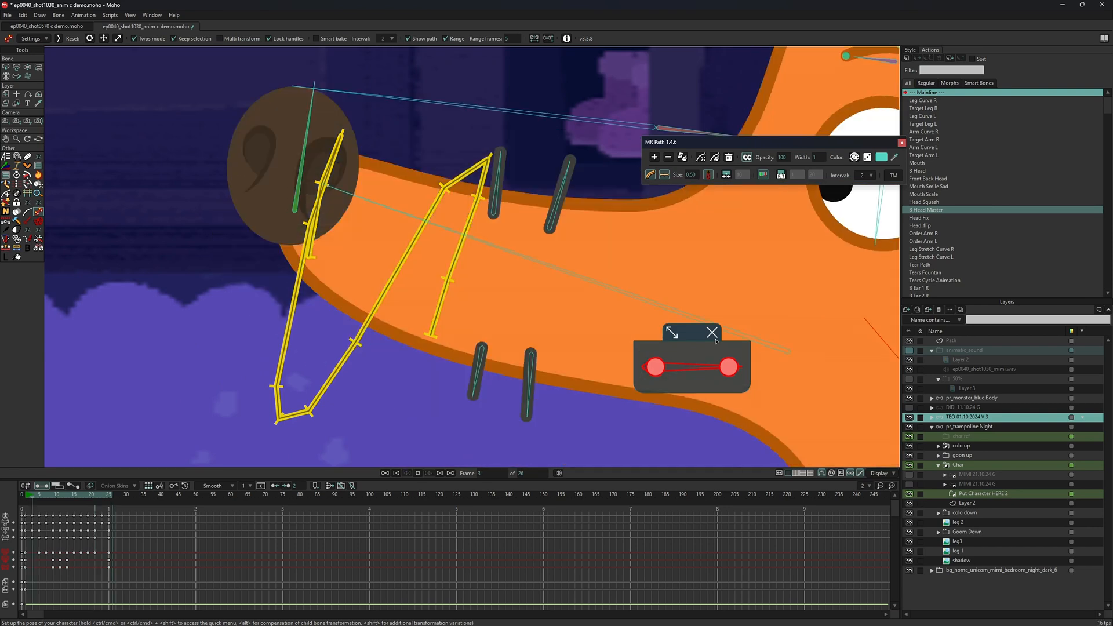
In the fox snout close-up, close the floating handles widget and open the tool Settings
click(418, 473)
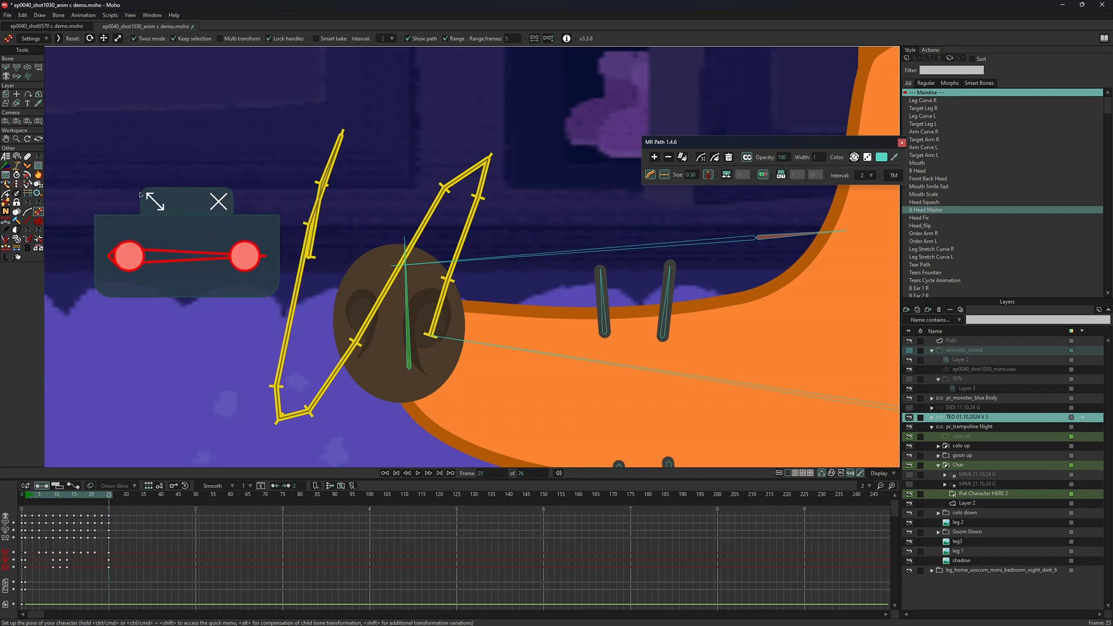
click(219, 201)
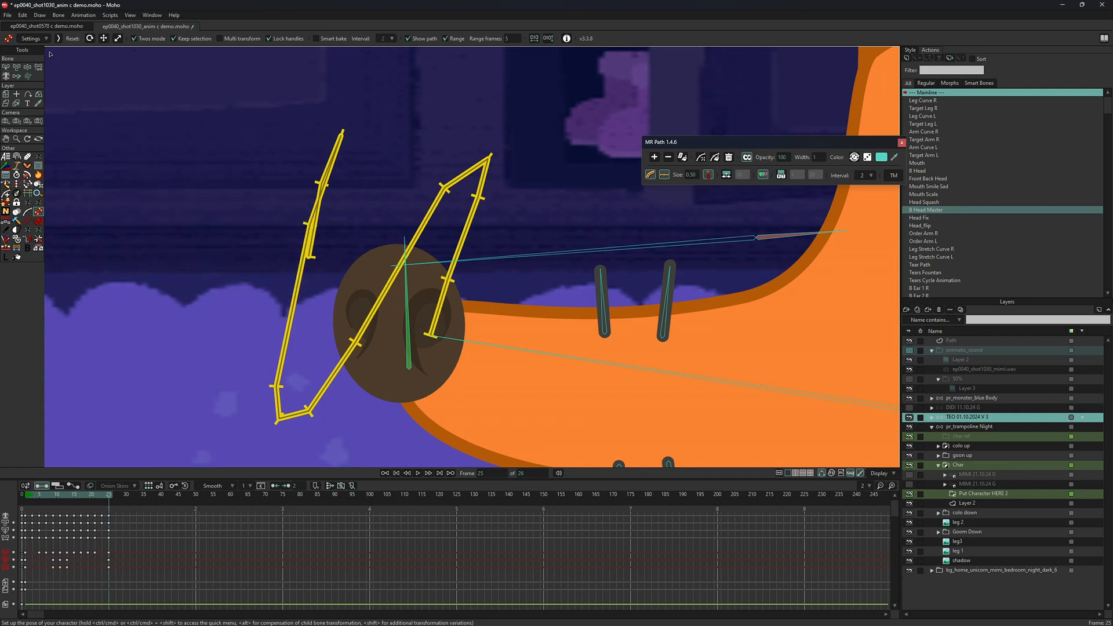
click(30, 38)
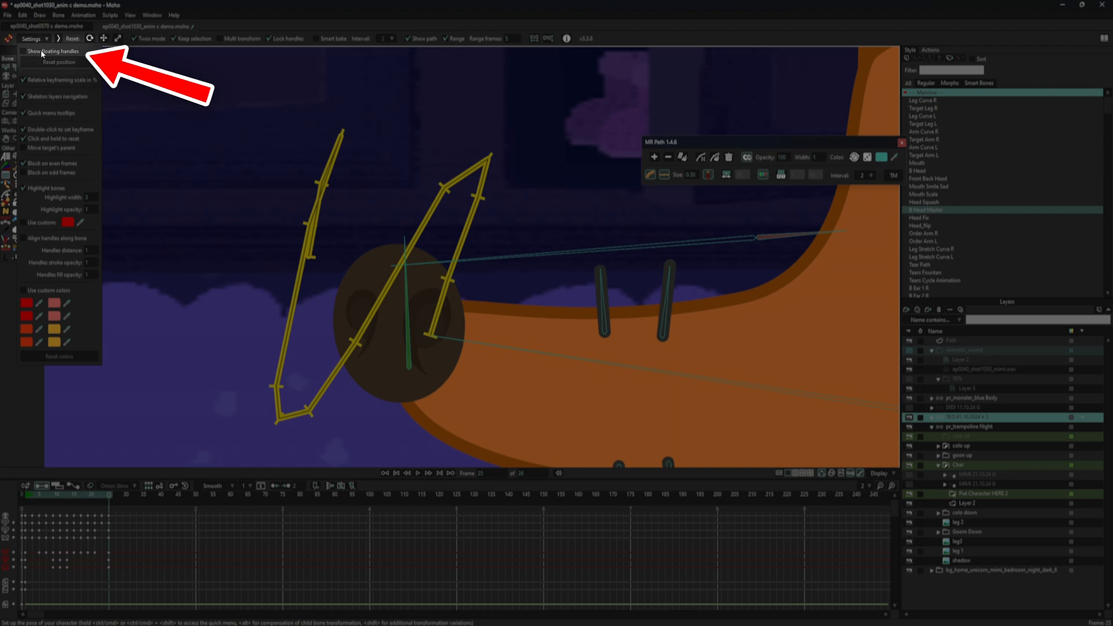
Enable Show floating handles, then switch to the ep0066_shot0540 scene
click(54, 51)
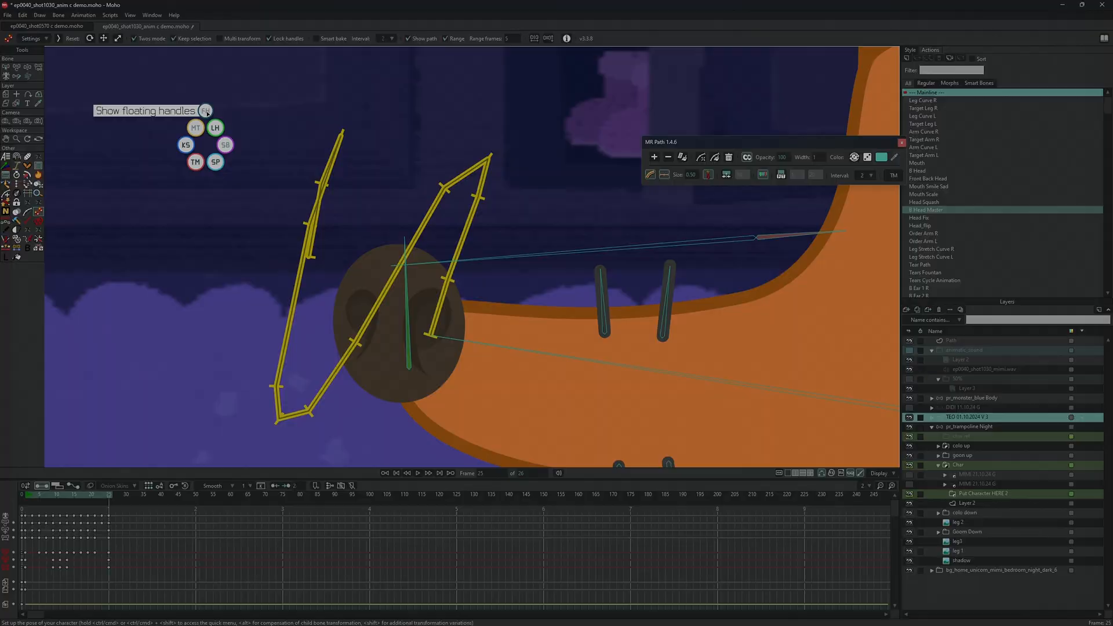
click(559, 26)
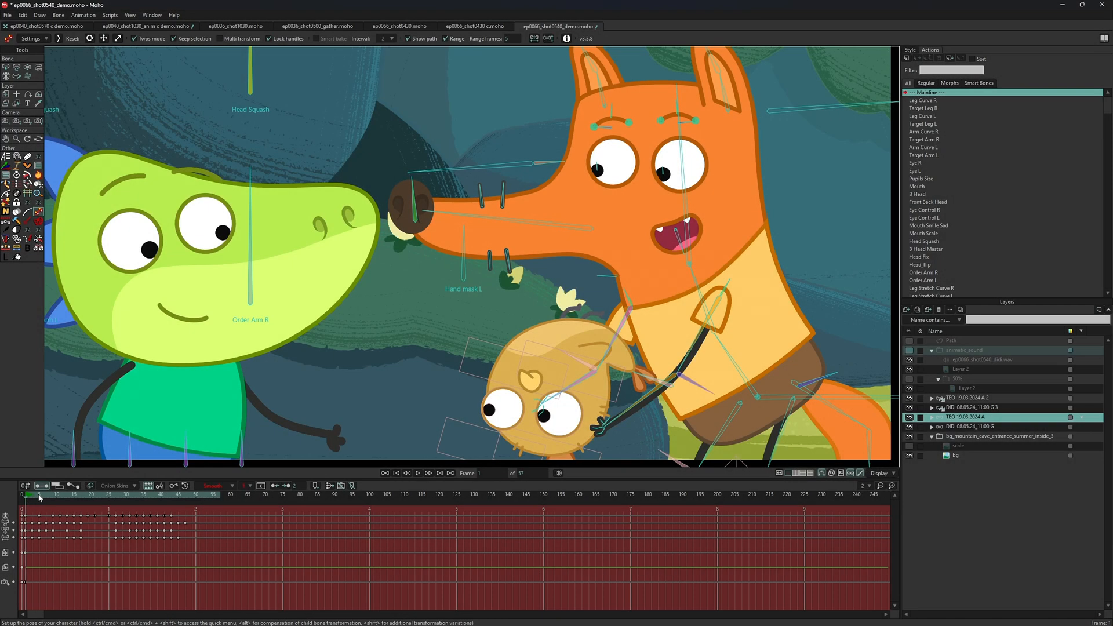
Relatively adjust the fox's pose over selected keyframes, scrubbing frames 1–39, then open Gather_anim2 shot1110
click(187, 494)
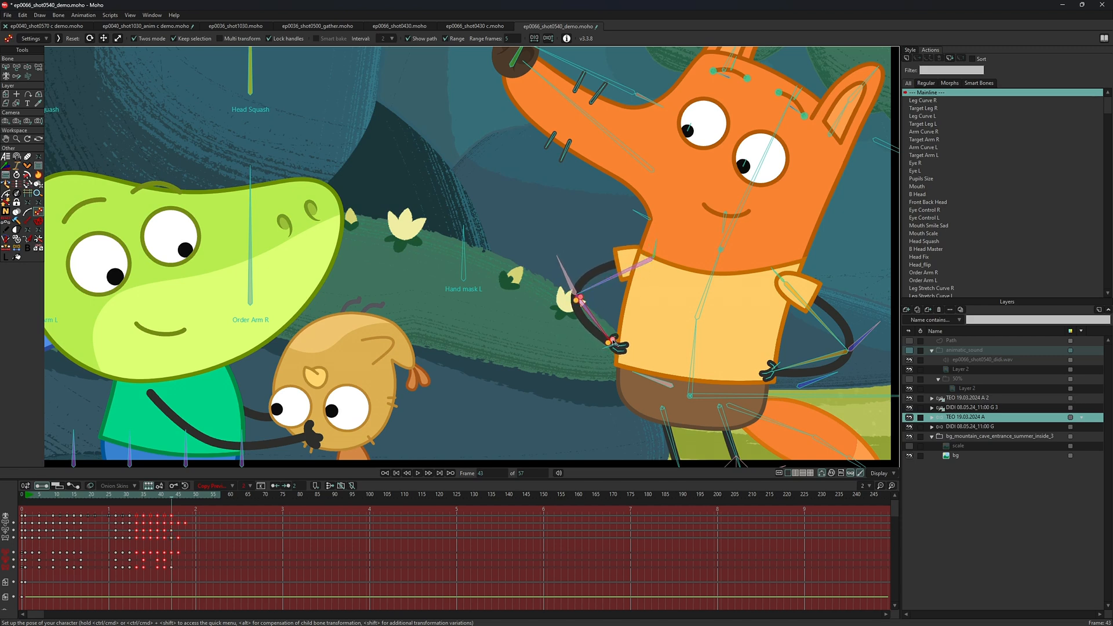
click(149, 495)
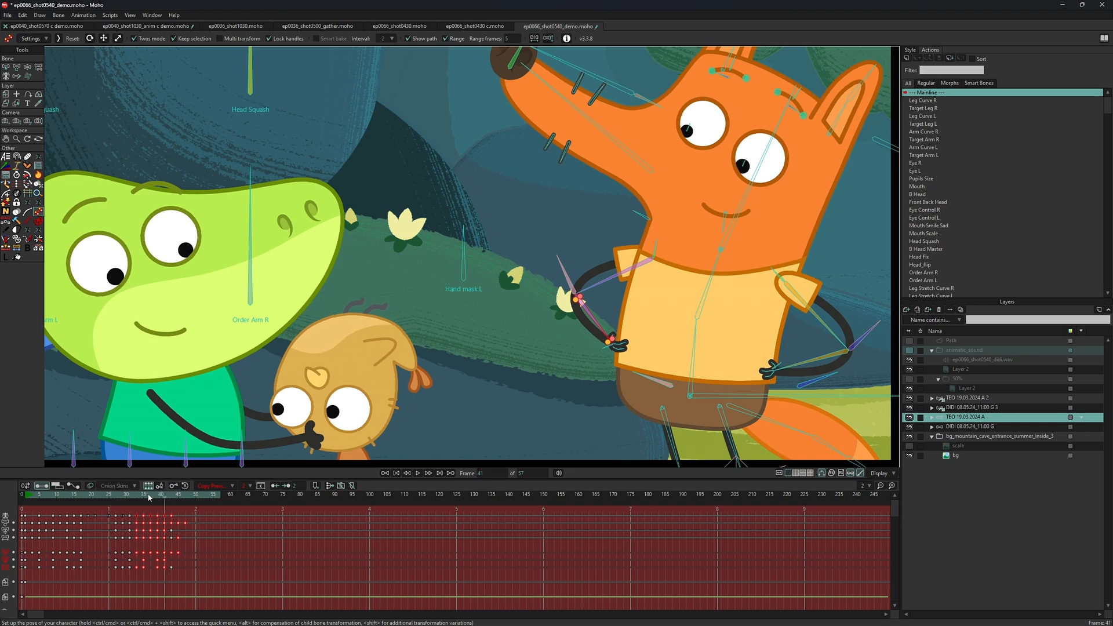
click(160, 495)
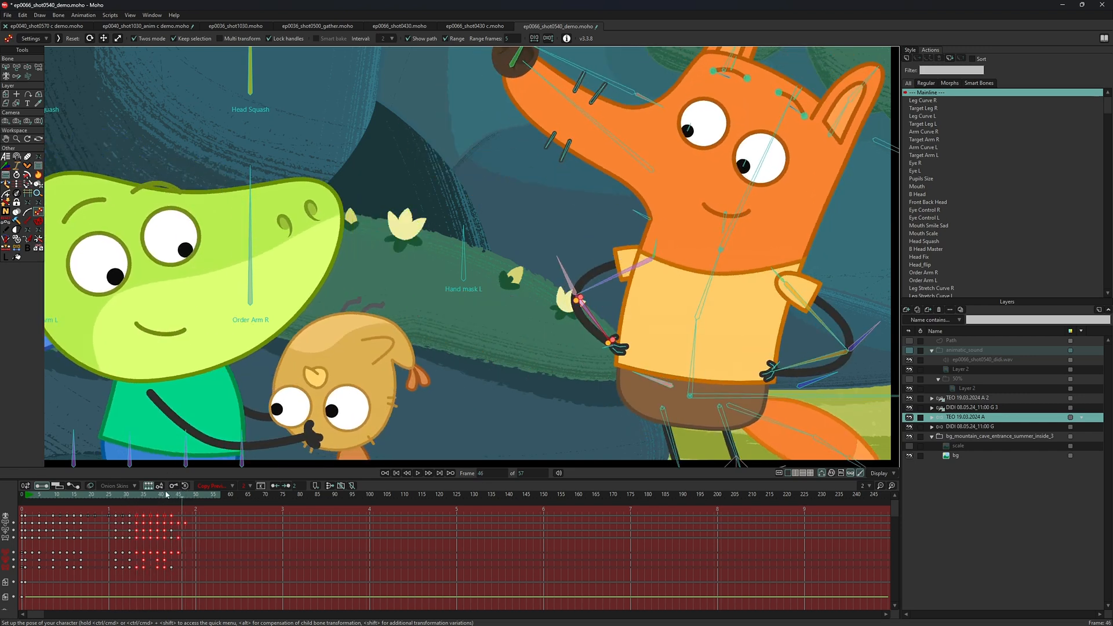
click(117, 495)
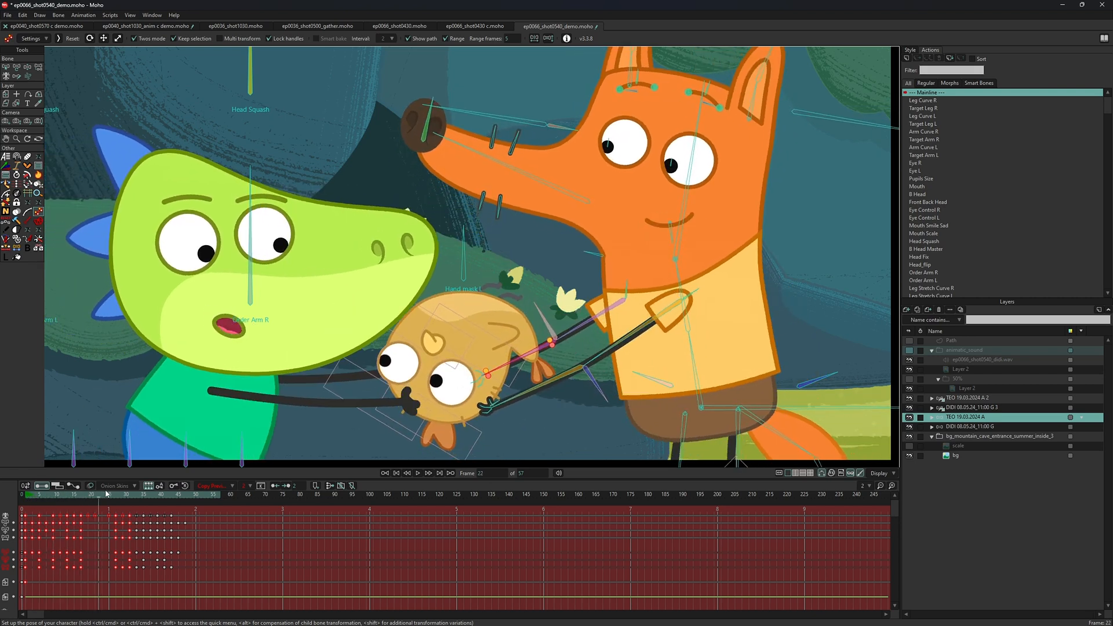
click(142, 494)
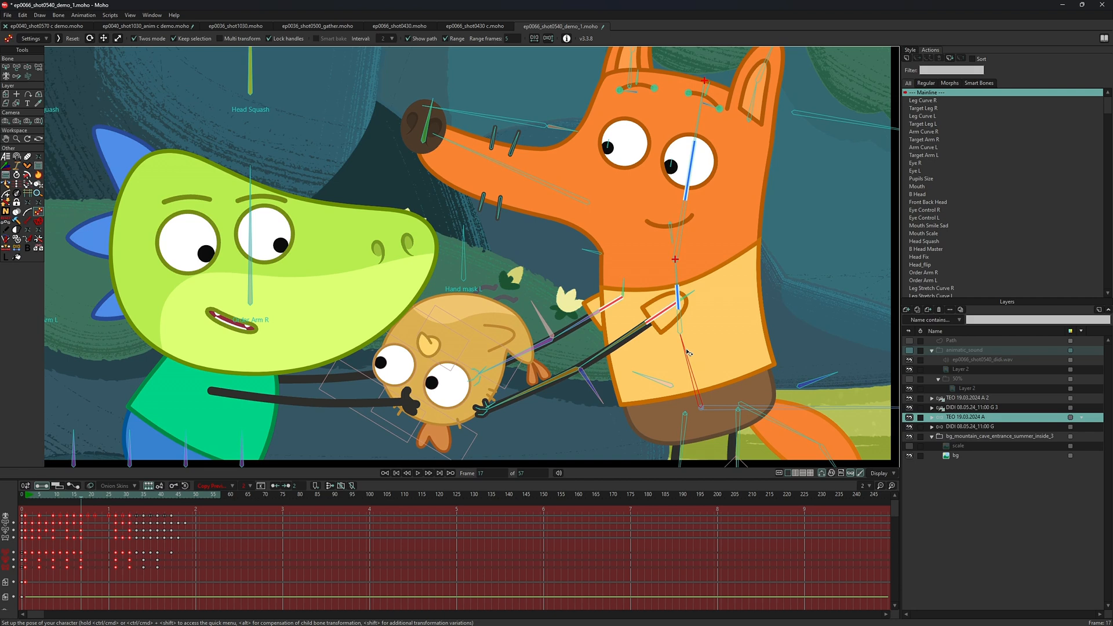
click(24, 495)
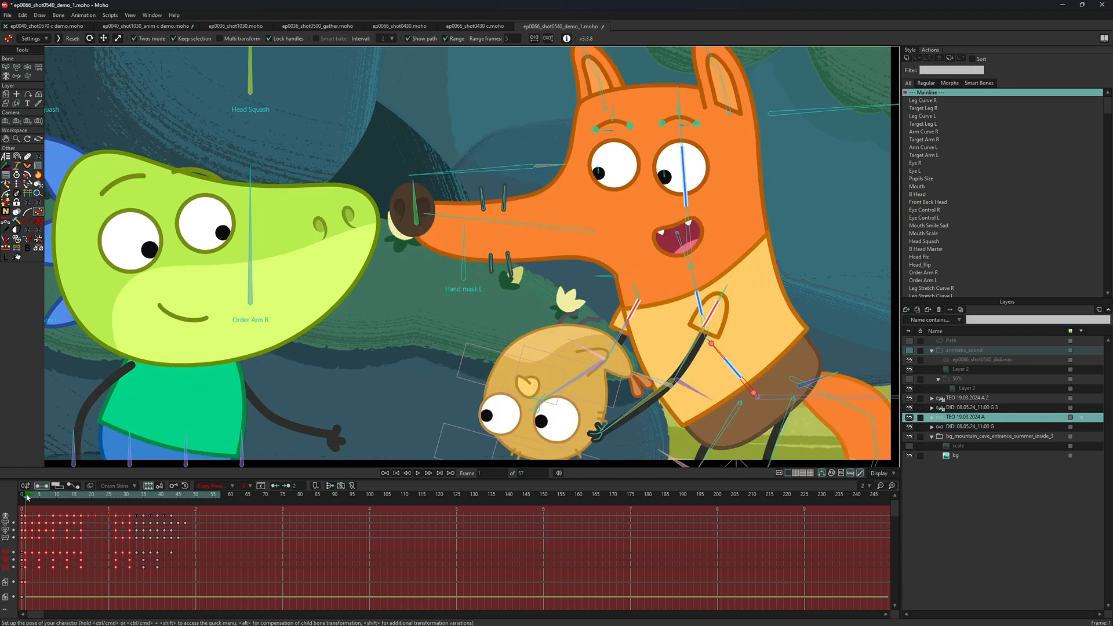
click(162, 494)
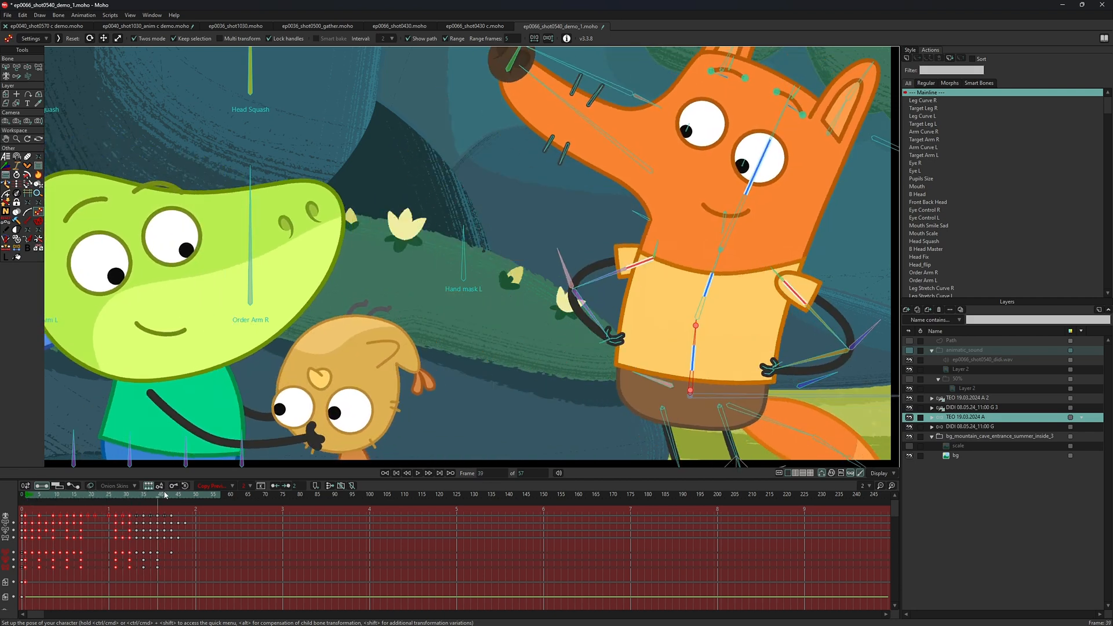
click(823, 27)
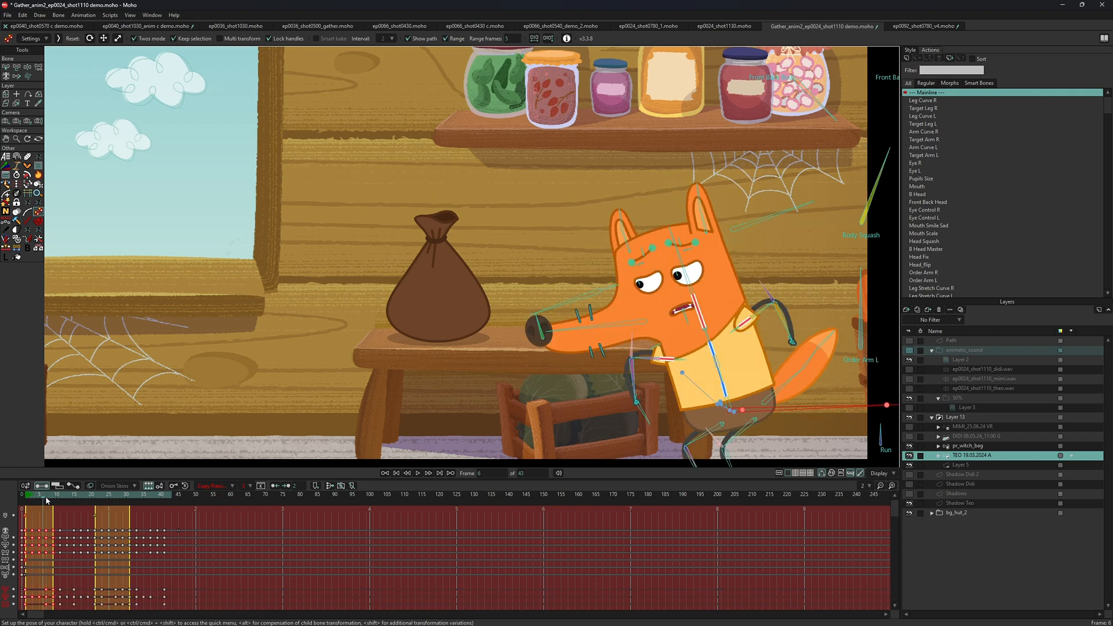
click(110, 495)
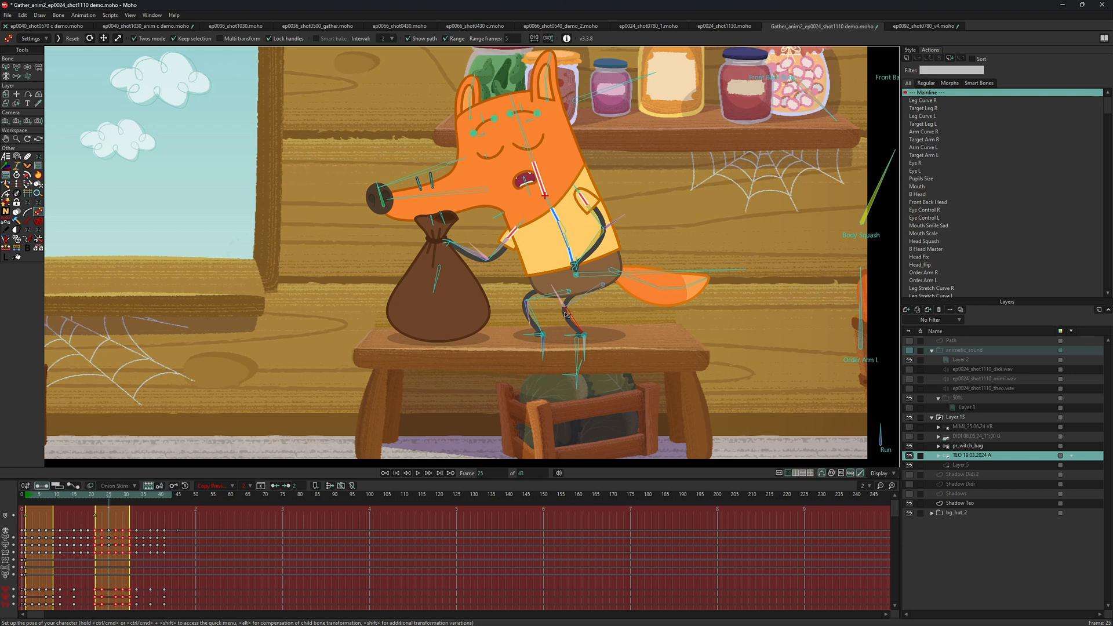
click(85, 494)
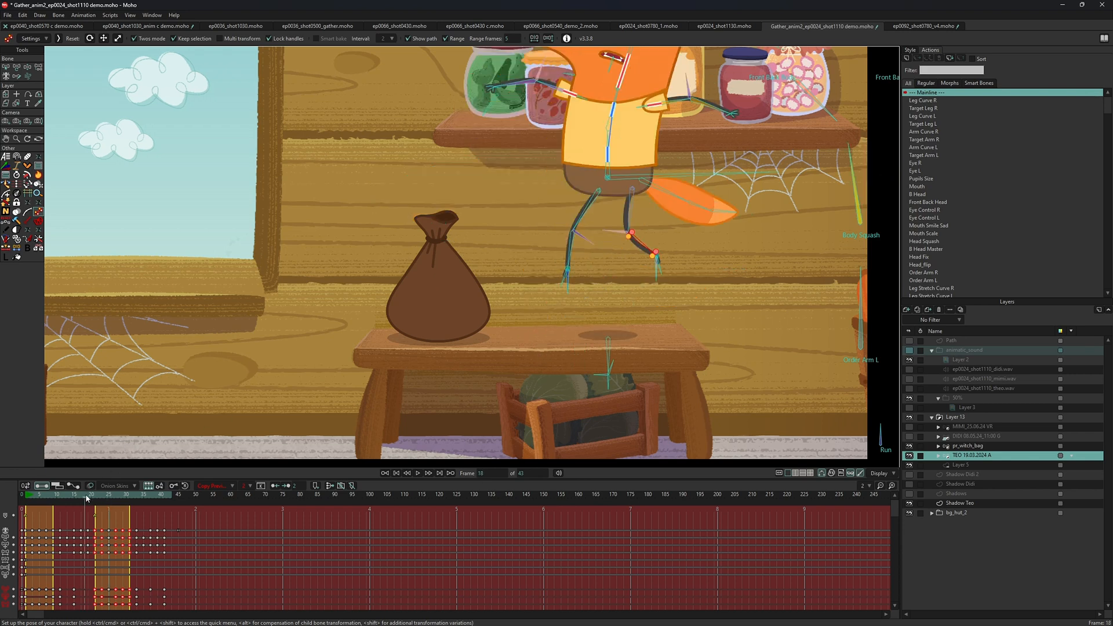
click(156, 494)
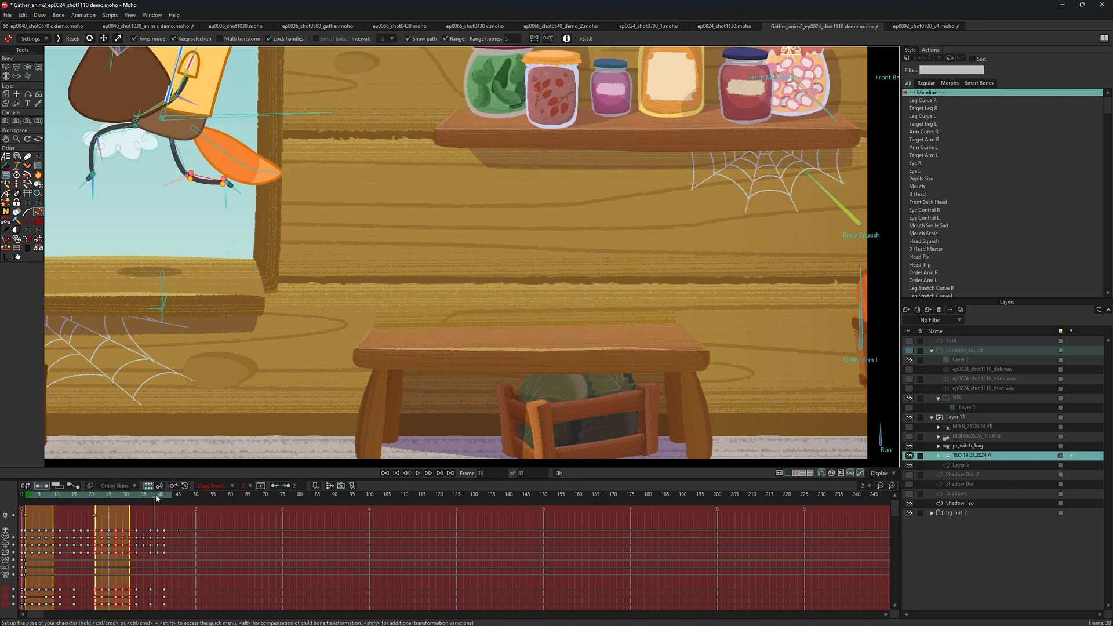